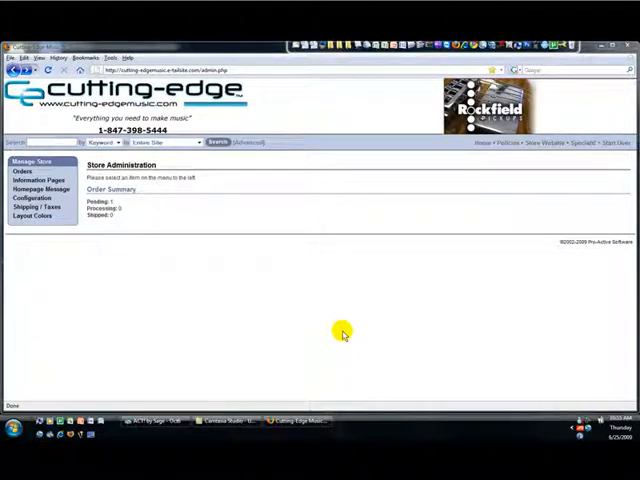
mouse_move(138, 204)
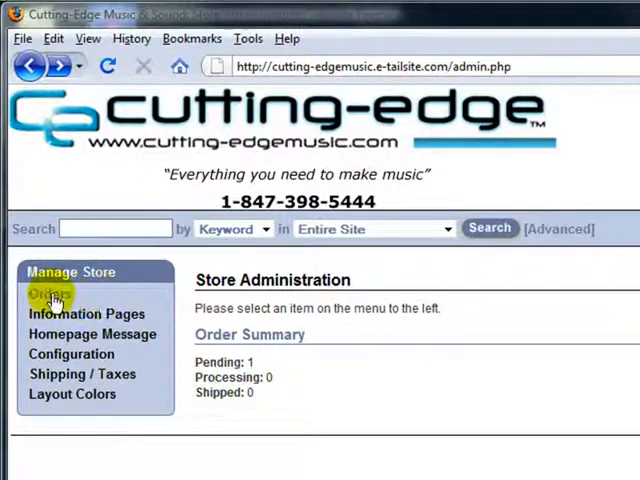
Show the Orders list filtered by status, revealing order 58-0976 awaiting confirmation.
left_click(44, 292)
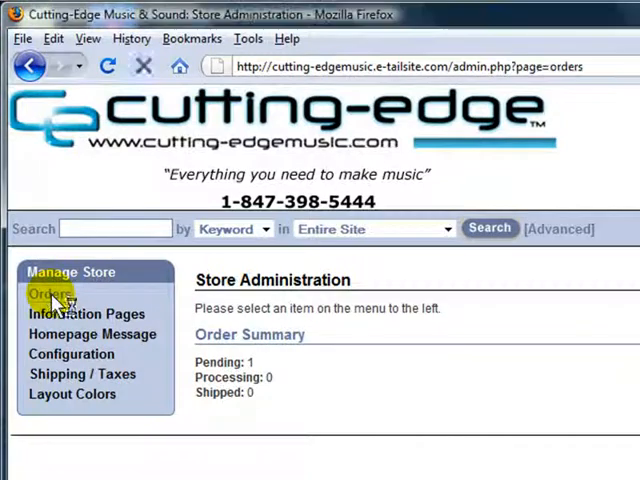
left_click(44, 292)
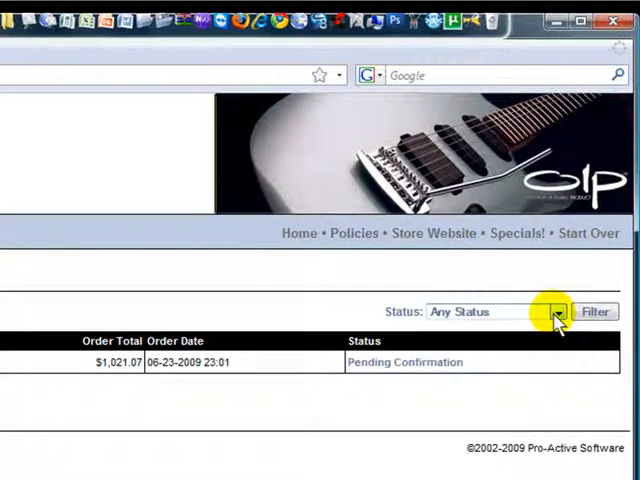
left_click(552, 312)
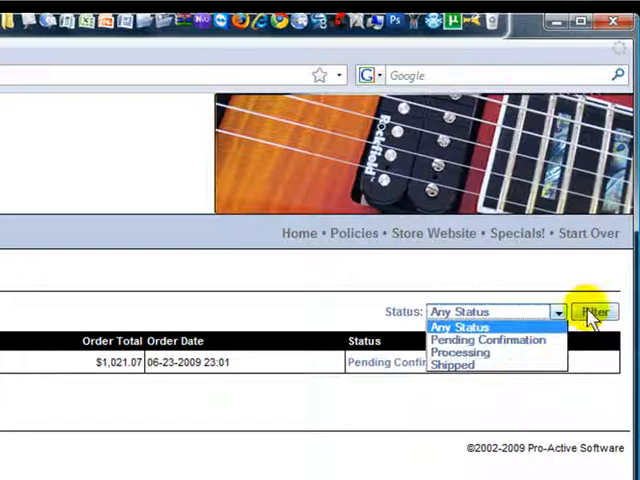
left_click(594, 312)
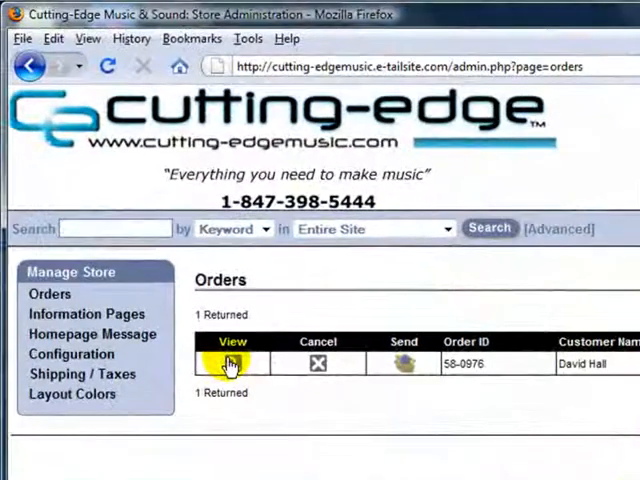
View the detail page of pending order 58-0976 and reach its Order Status field.
left_click(232, 364)
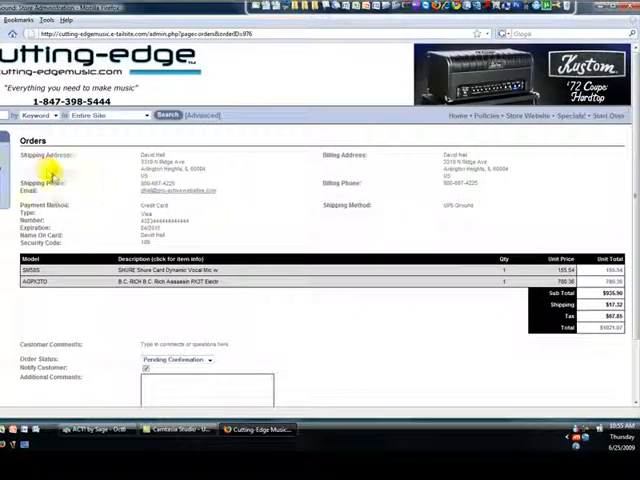
mouse_move(330, 160)
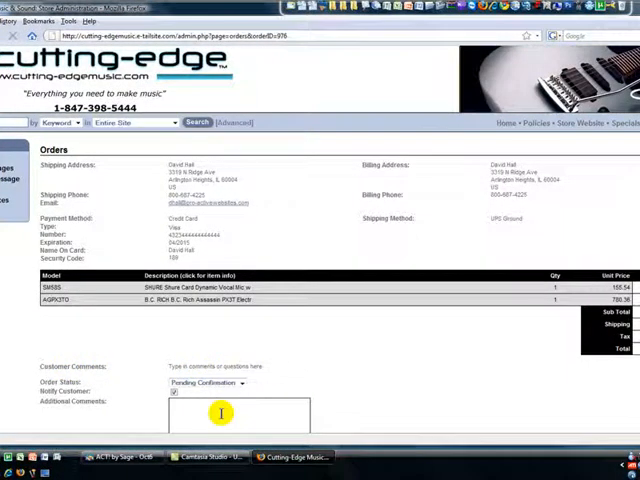
scroll("down", 3)
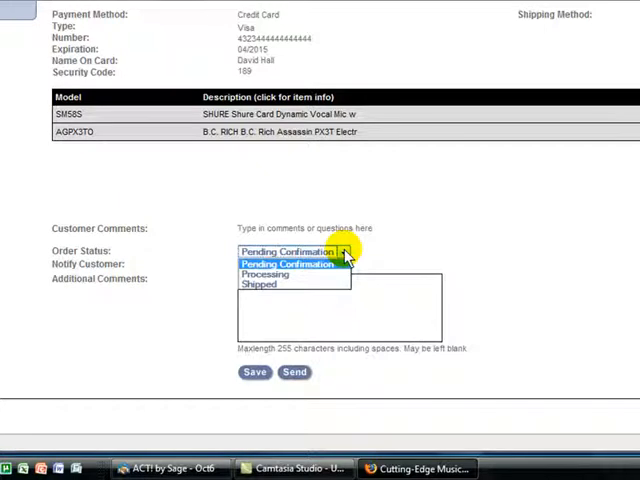
left_click(290, 252)
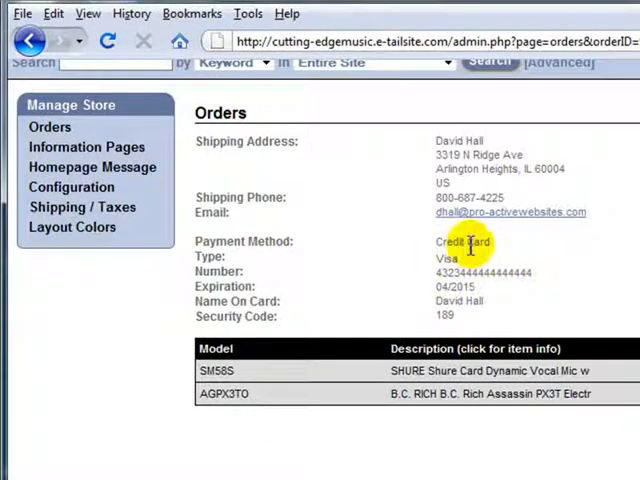
mouse_move(516, 274)
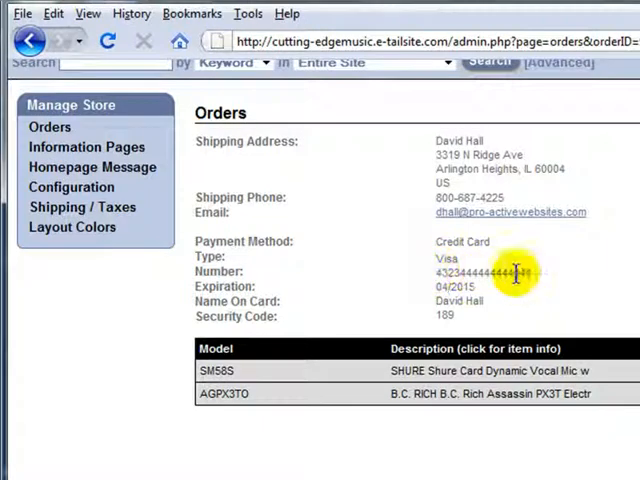
mouse_move(500, 312)
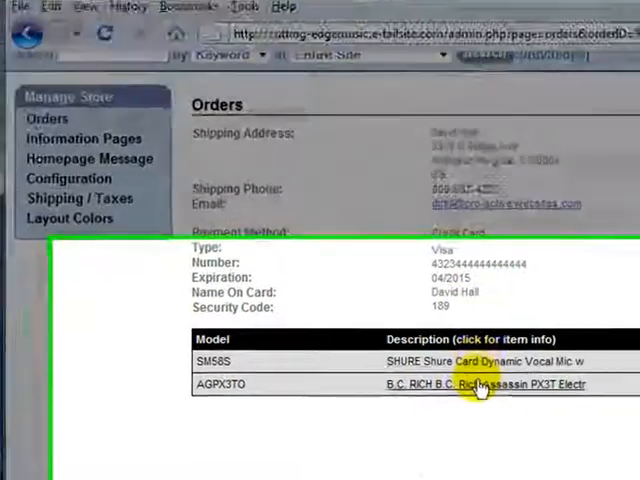
scroll("down", 3)
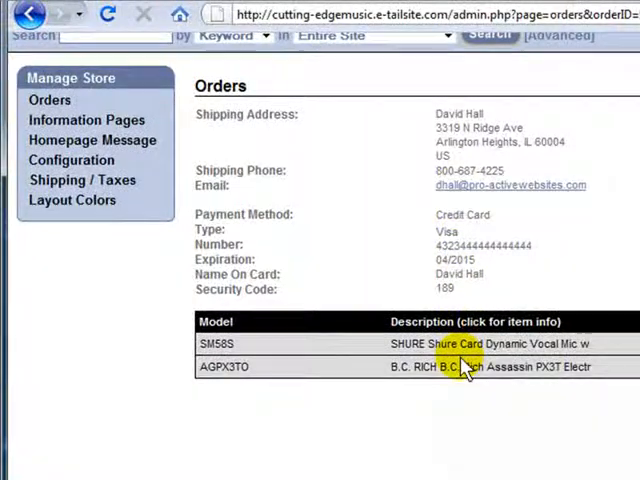
scroll("down", 3)
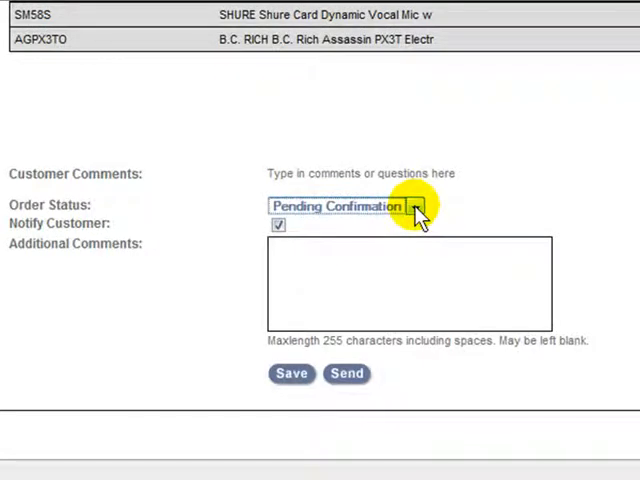
Change order 58-0976's status to Shipped and save, keeping notify-customer checked.
left_click(414, 206)
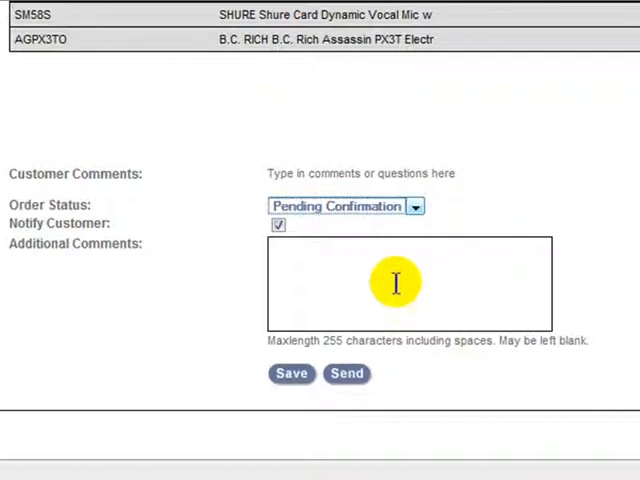
mouse_move(500, 262)
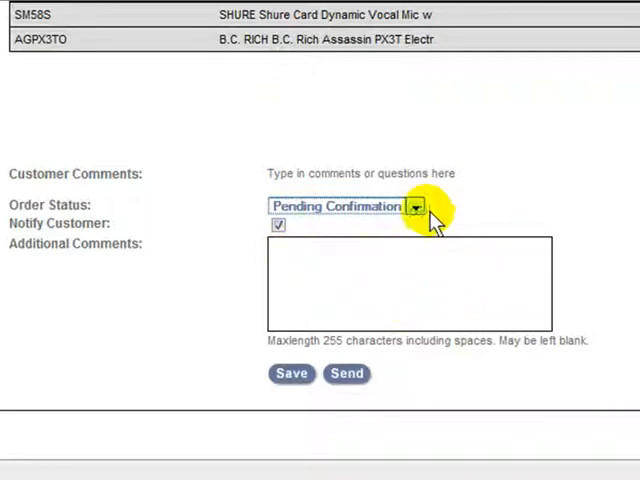
left_click(416, 206)
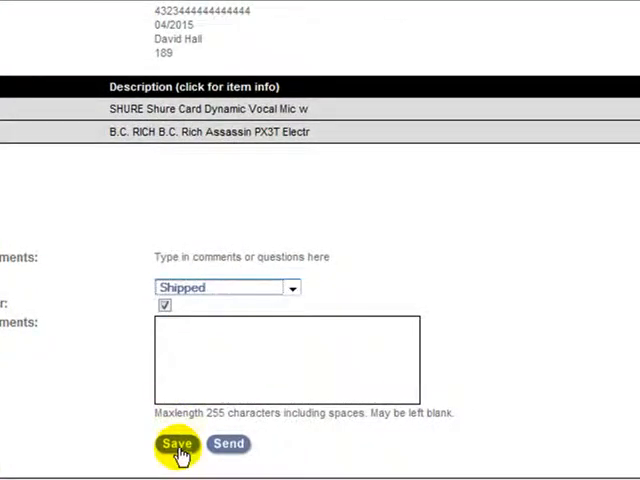
mouse_move(296, 348)
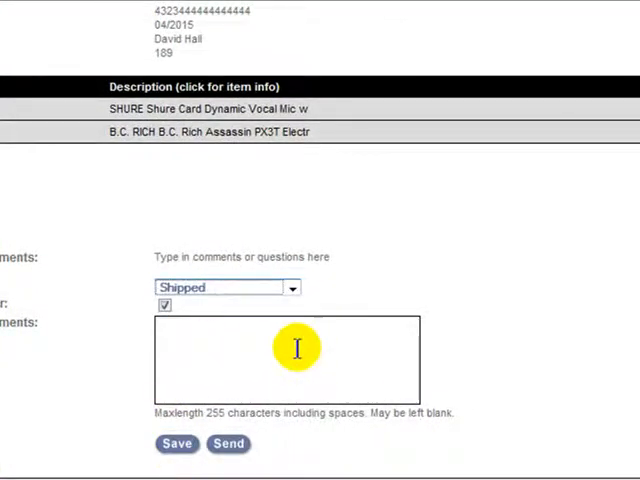
mouse_move(322, 344)
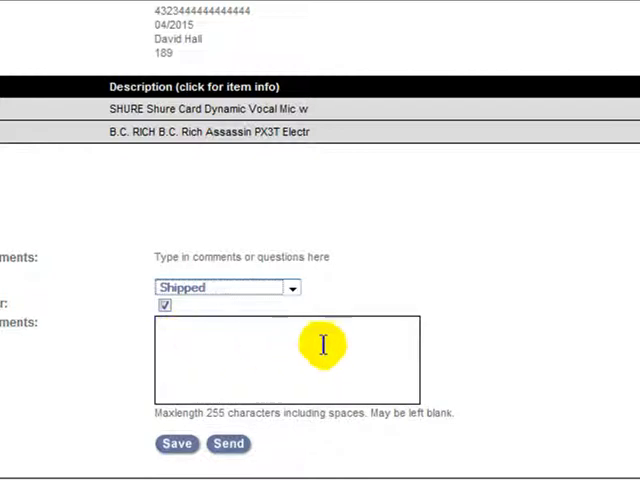
mouse_move(304, 366)
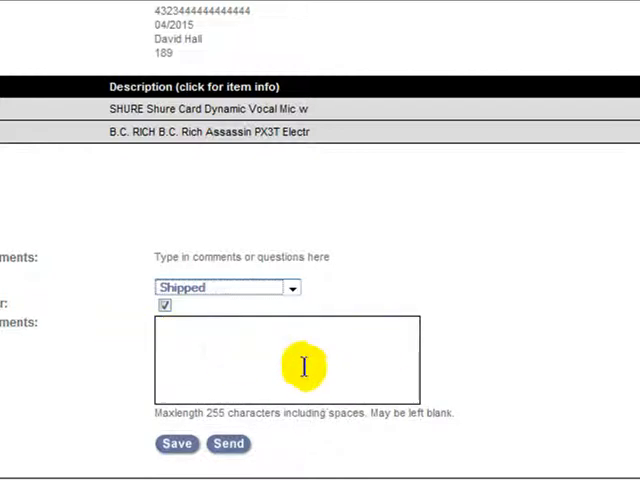